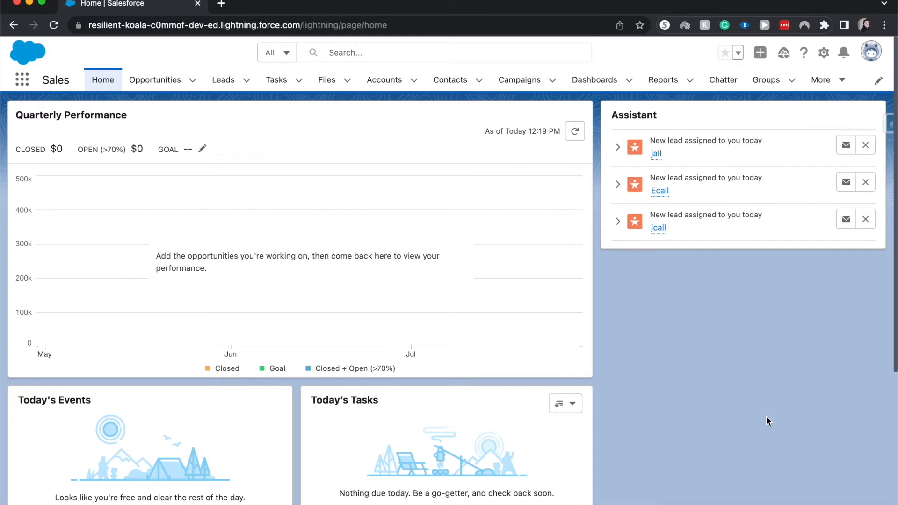
mouse_move(894, 442)
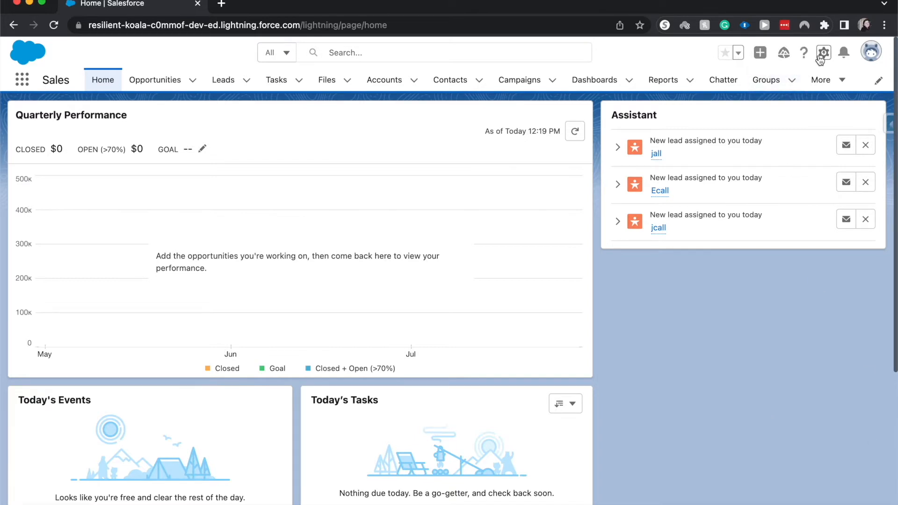
Open Setup from the gear menu on the Sales home page
click(824, 53)
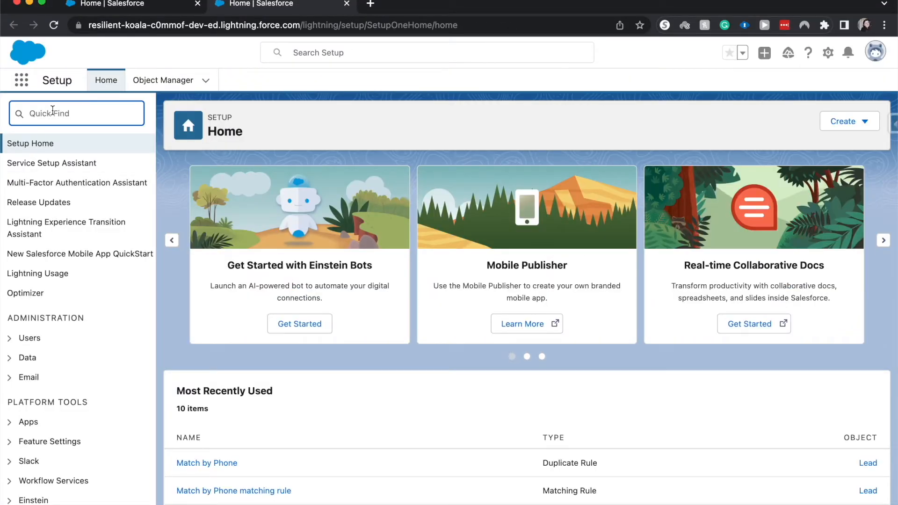
Search Quick Find for 'big' and open the Big Objects page under Data
text(big)
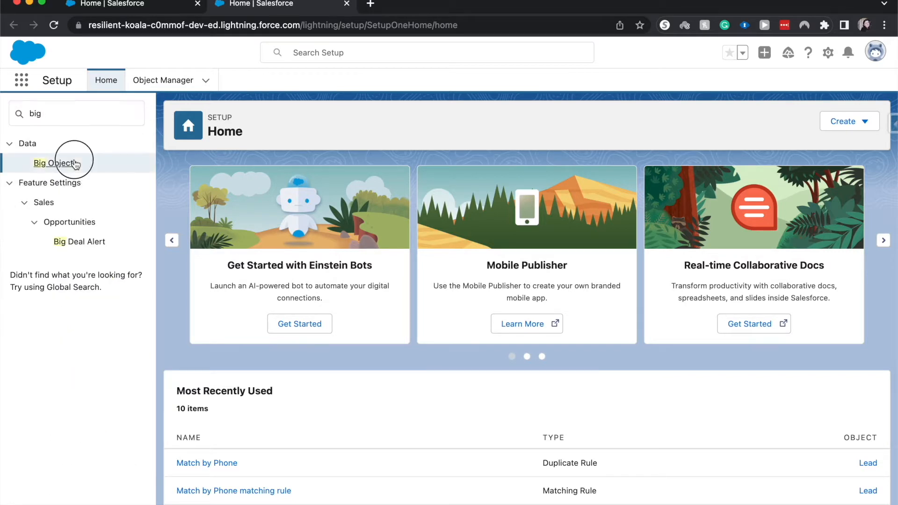
click(51, 163)
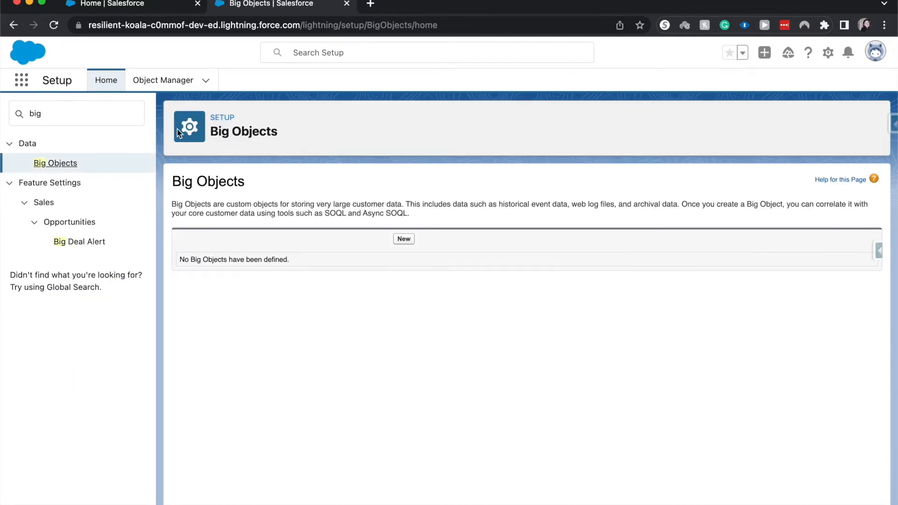
mouse_move(339, 146)
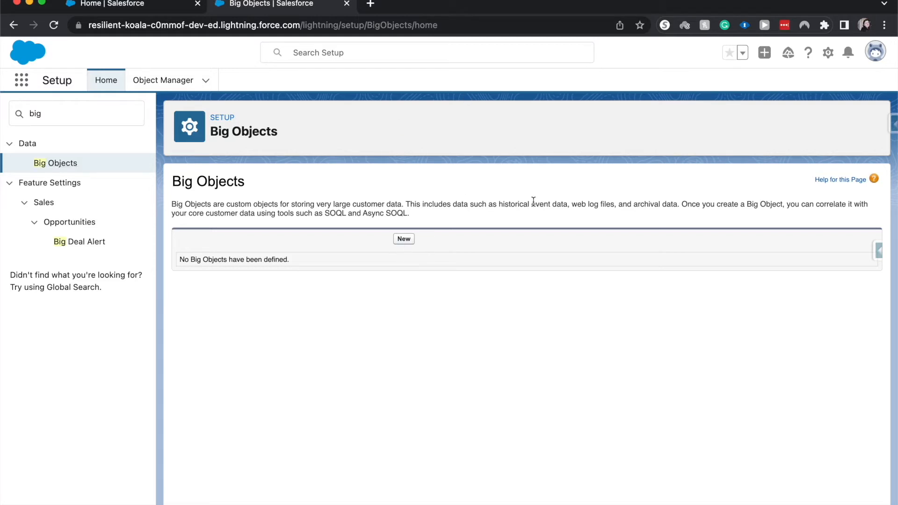
drag(475, 204, 586, 204)
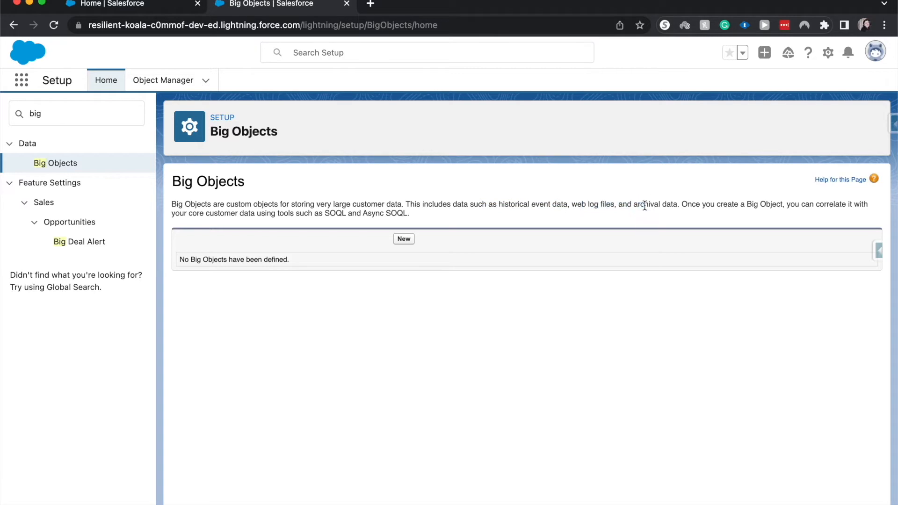
mouse_move(386, 264)
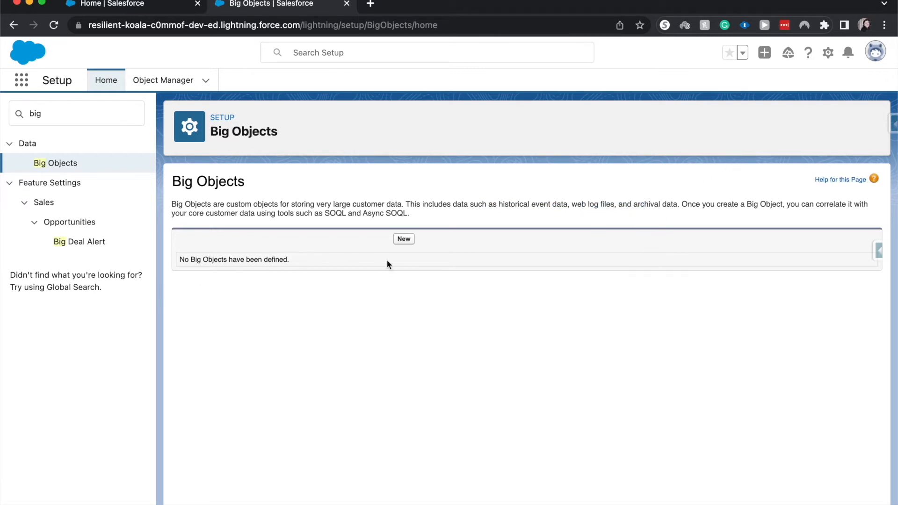
Create big object 'Customer Input' (plural 'Customer Inputs', API name Customer_Input__b)
click(404, 239)
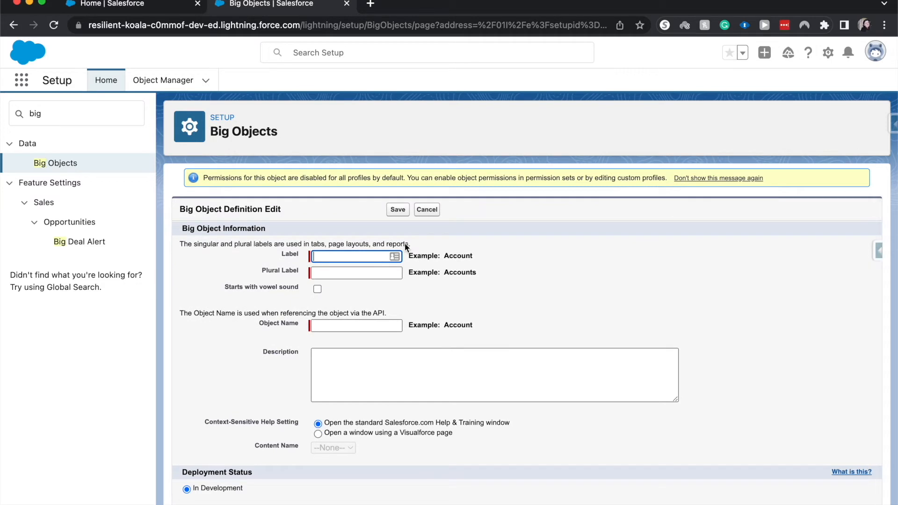
text(Customer Input)
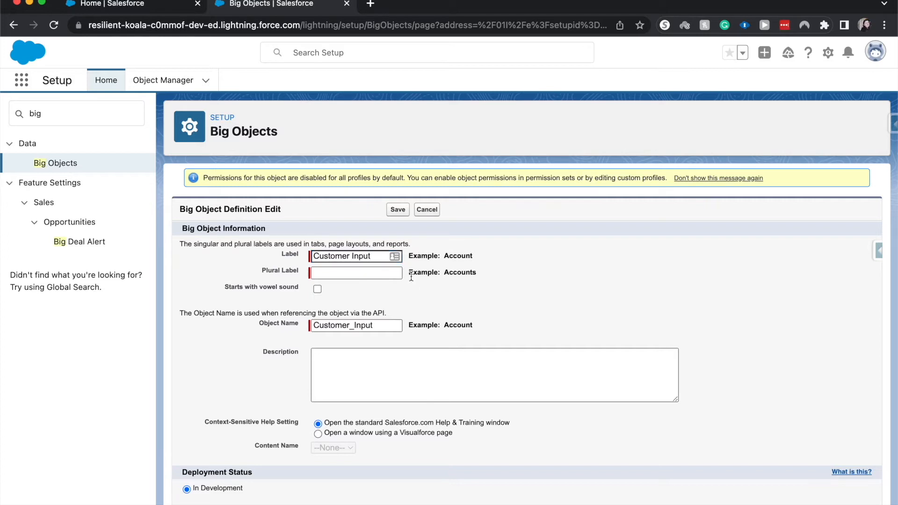
text(C)
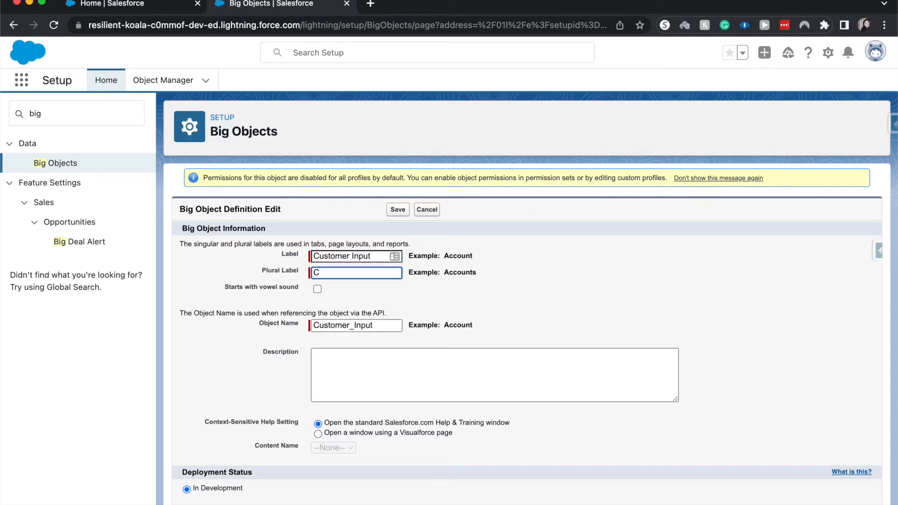
text(ustomer Inputs)
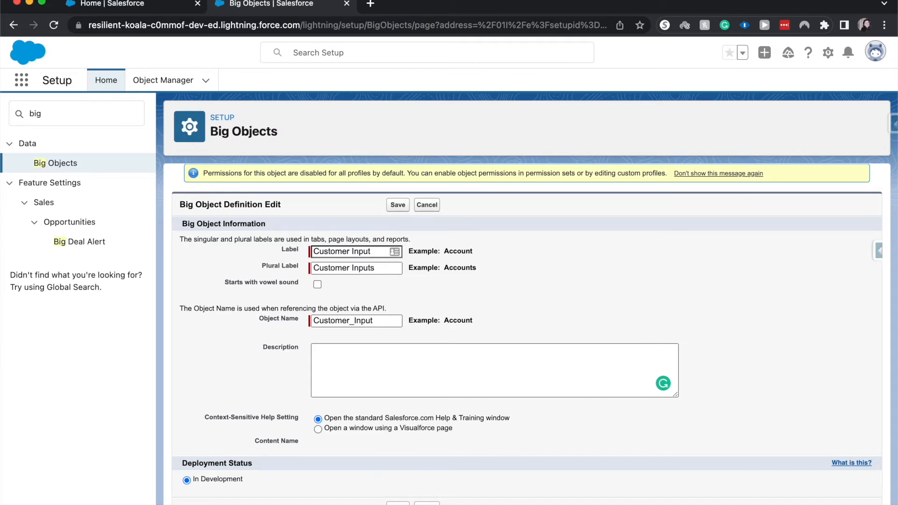
click(397, 205)
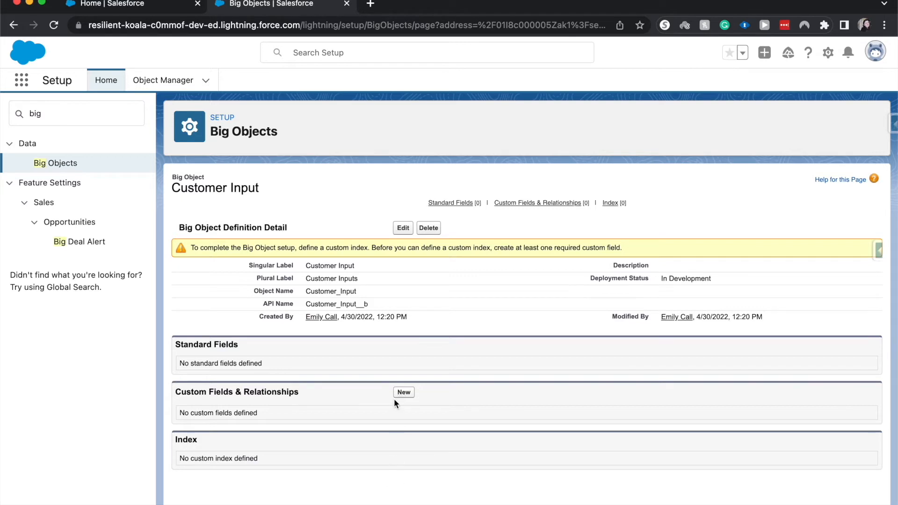
mouse_move(404, 396)
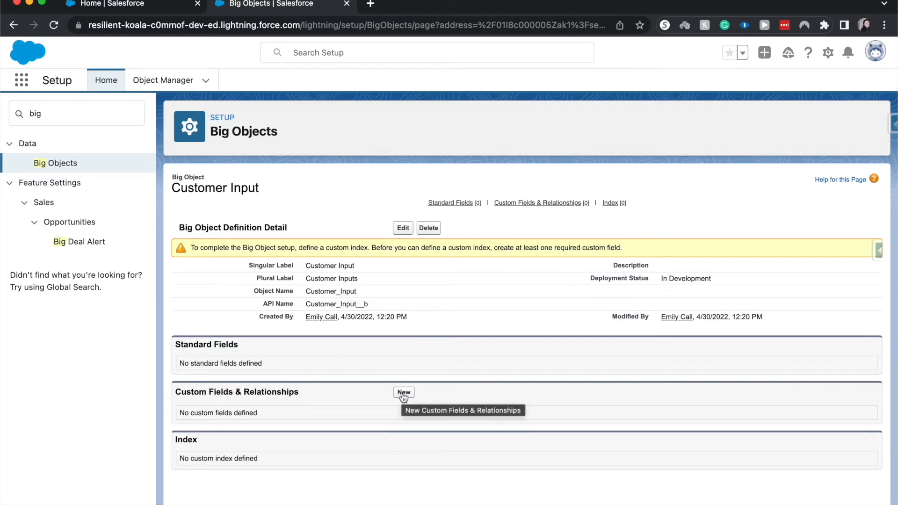
Add a Long Text Area field 'Feed Back' (Feed_Back__c) to Customer Input
click(404, 392)
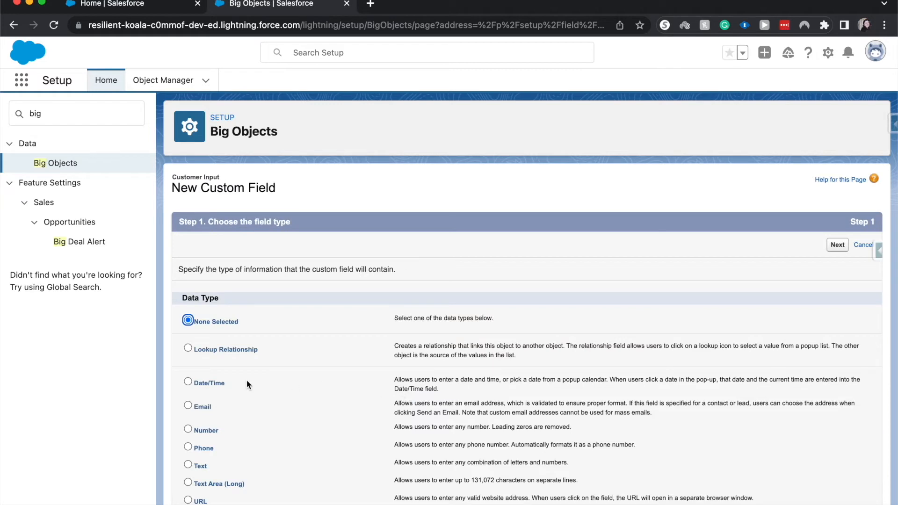
scroll(down, 3)
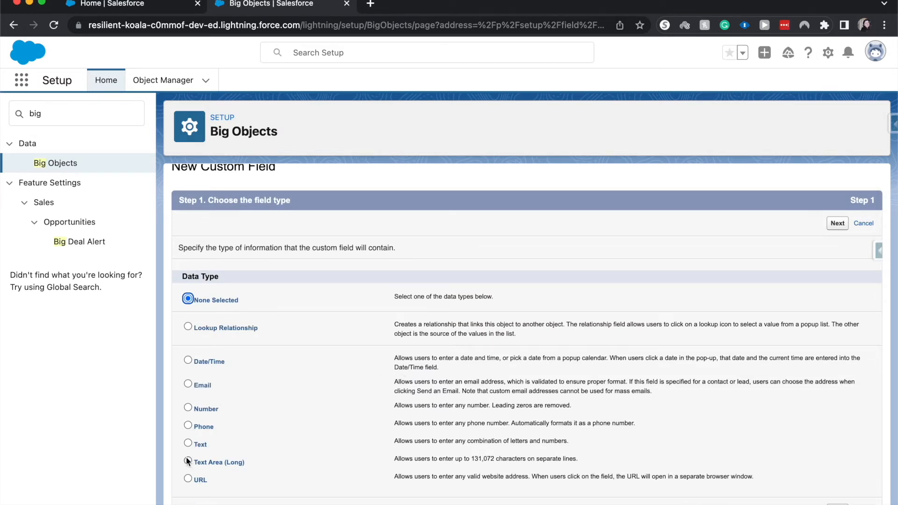
click(188, 462)
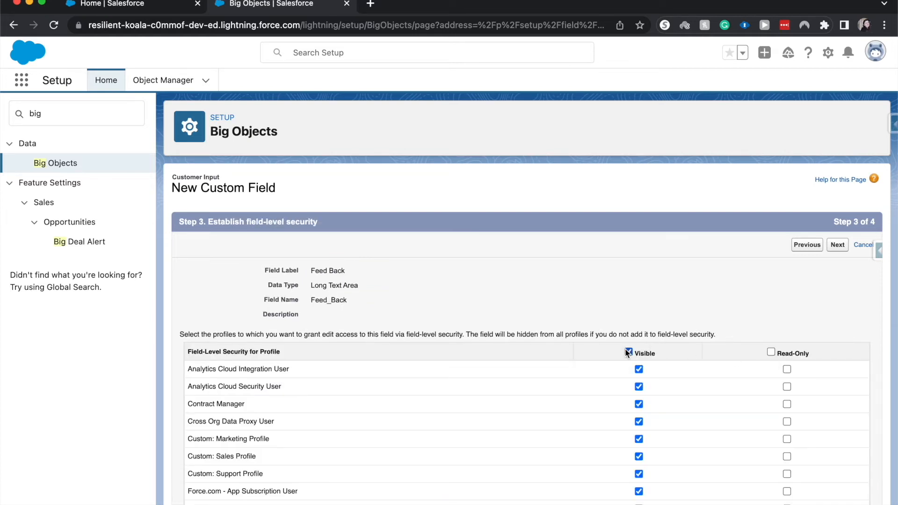
click(837, 244)
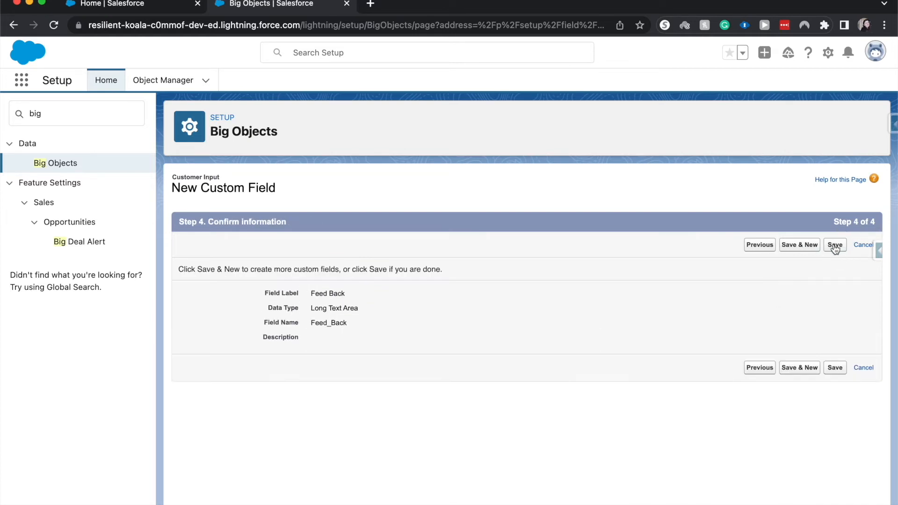
click(835, 245)
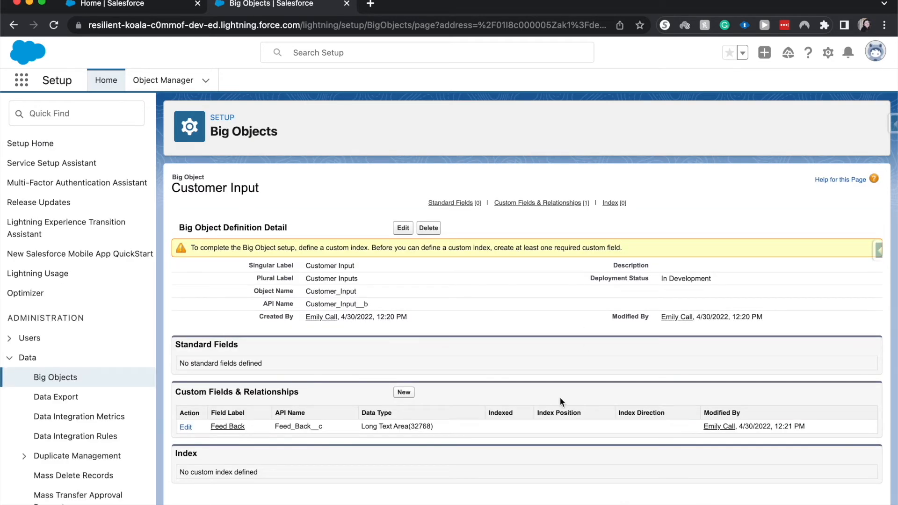
mouse_move(251, 425)
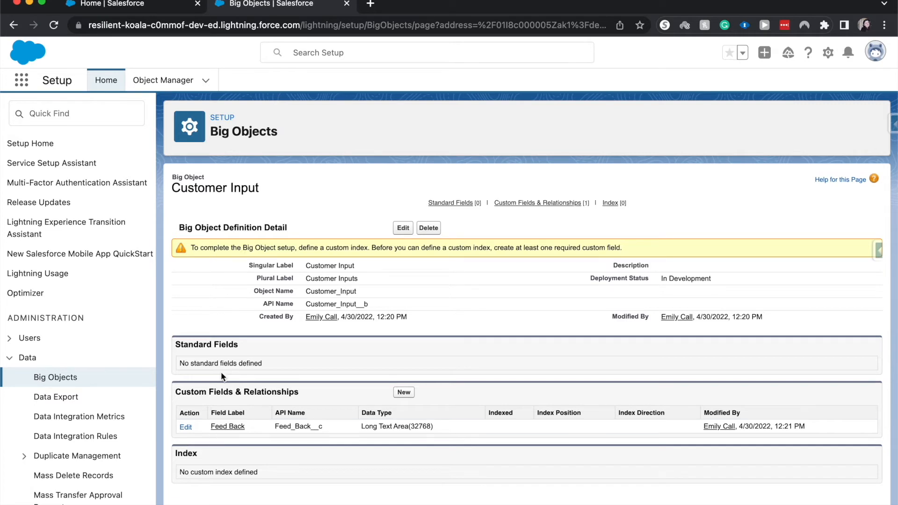
mouse_move(711, 254)
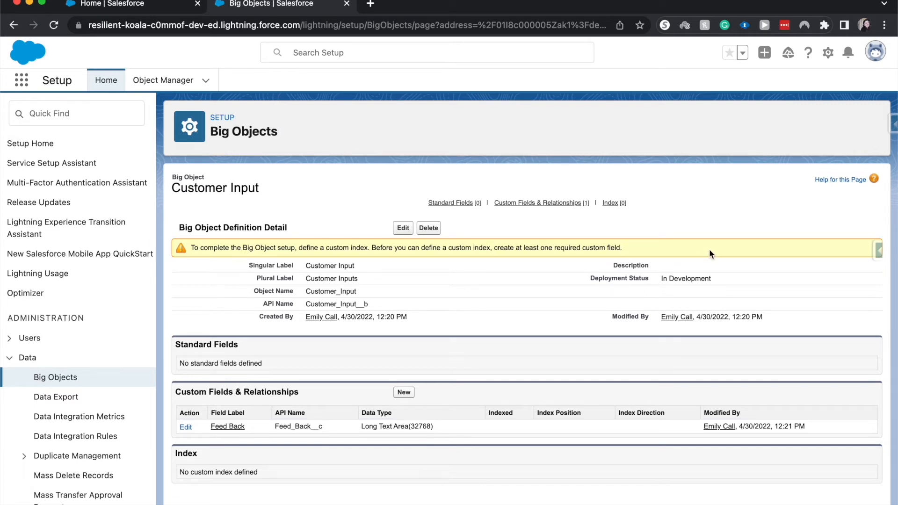
click(51, 113)
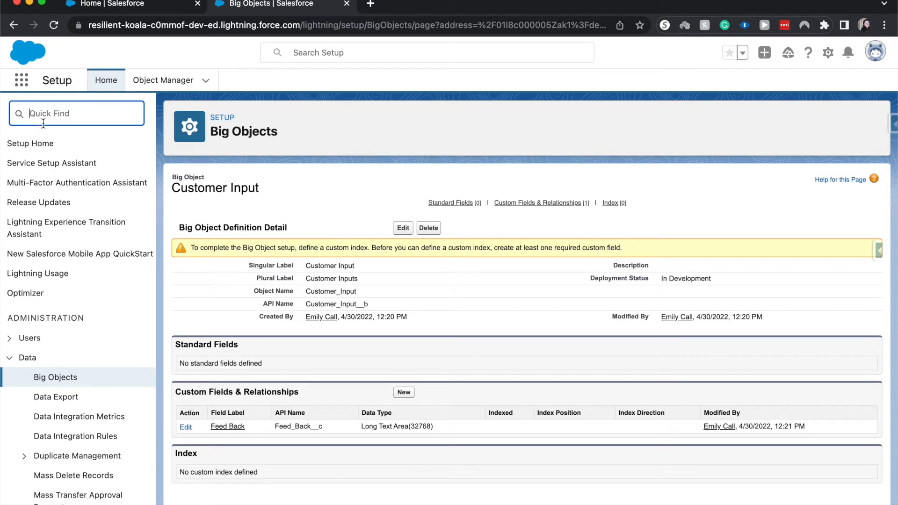
Search Quick Find for 'prof' and open Profiles, then the System Administrator profile
text(prof)
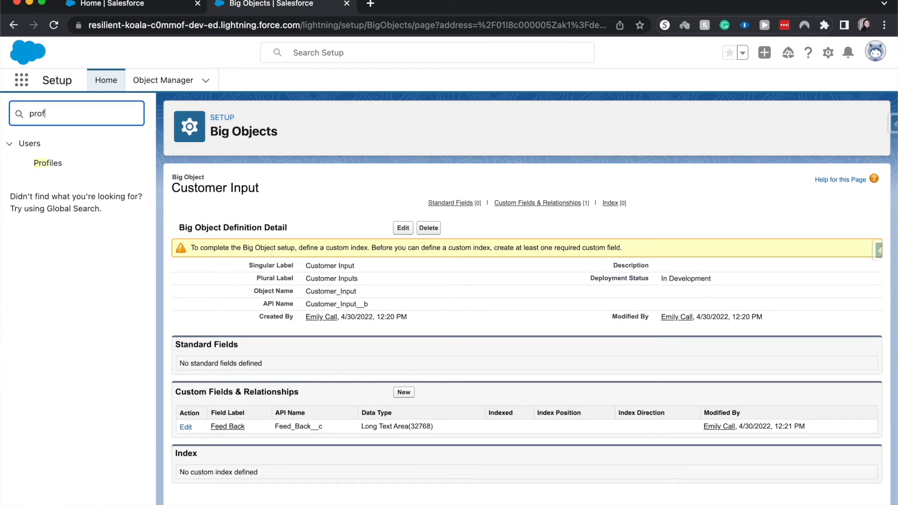
click(47, 163)
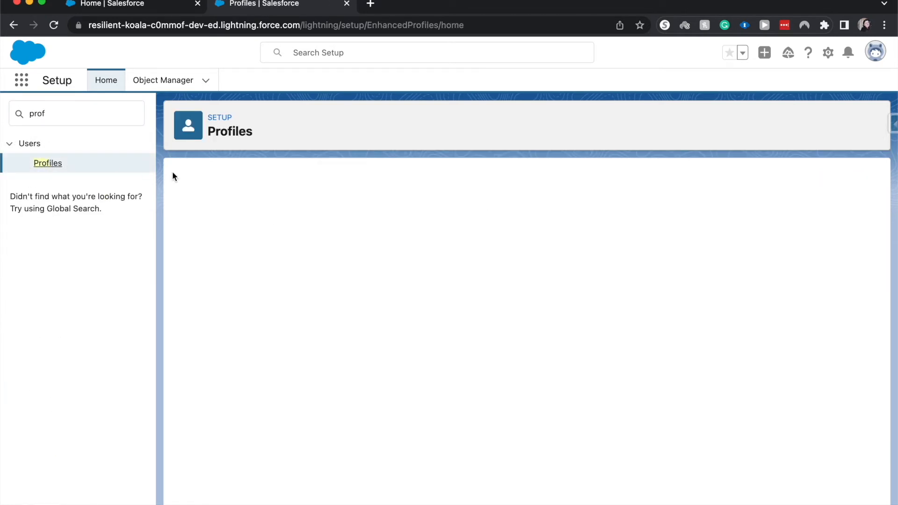
click(47, 164)
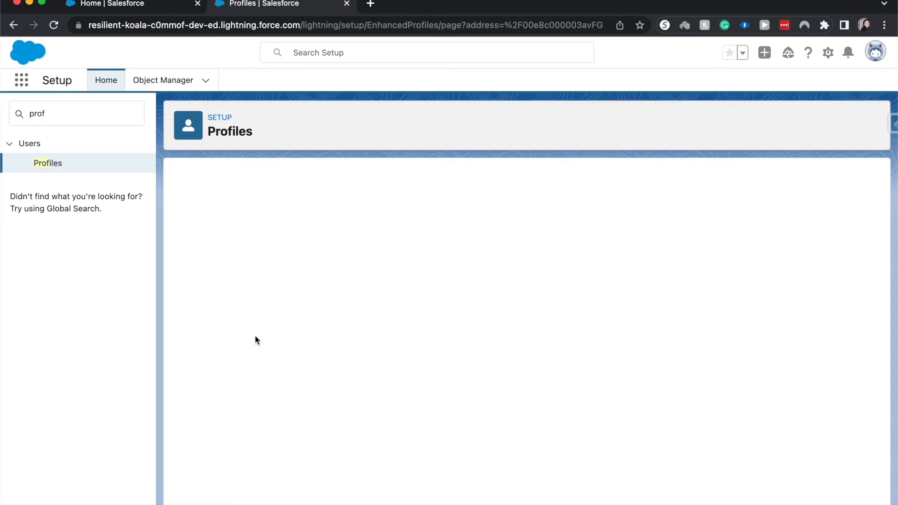
mouse_move(403, 255)
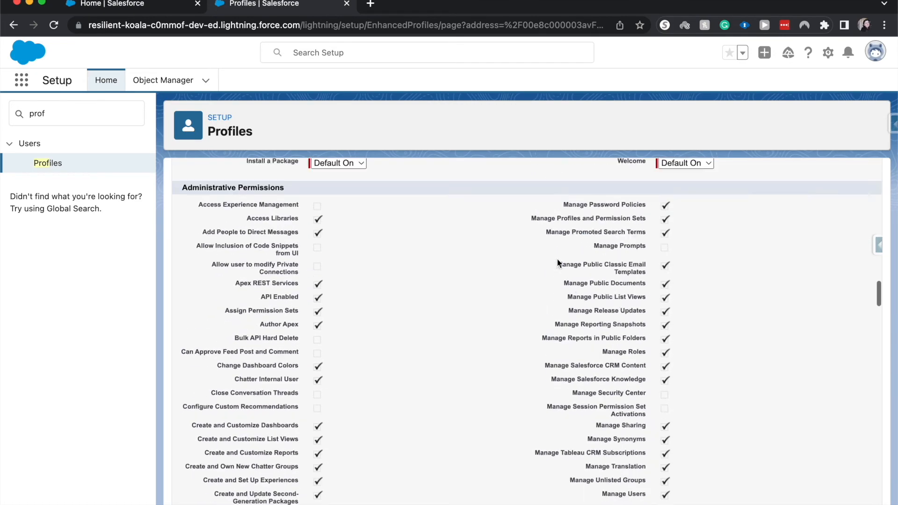
scroll(down, 3)
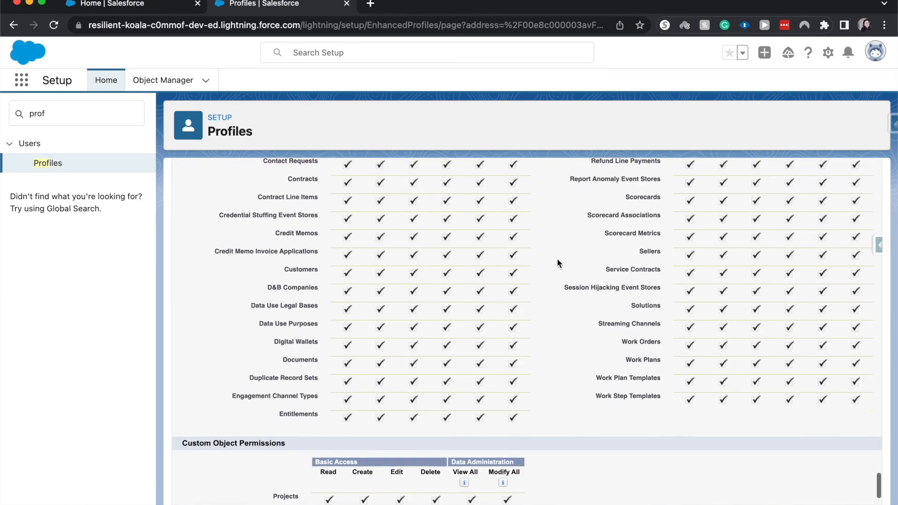
scroll(down, 3)
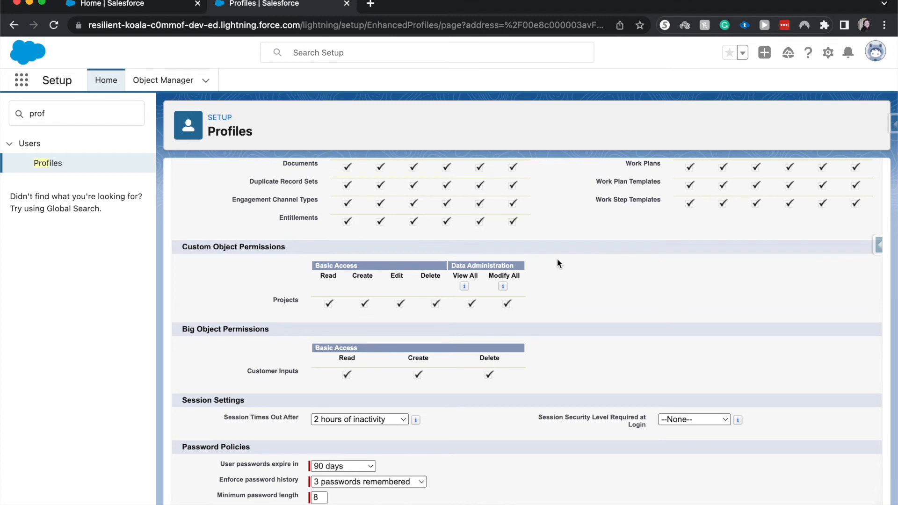
mouse_move(348, 402)
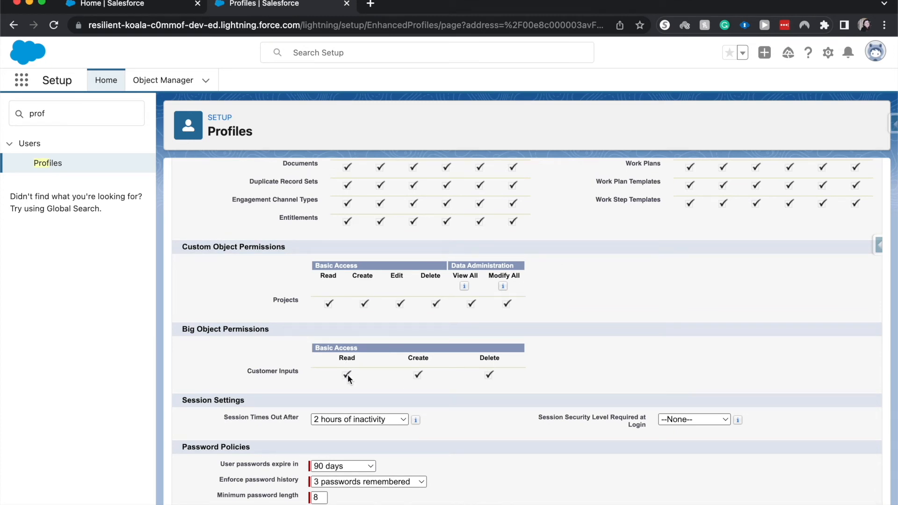
scroll(down, 3)
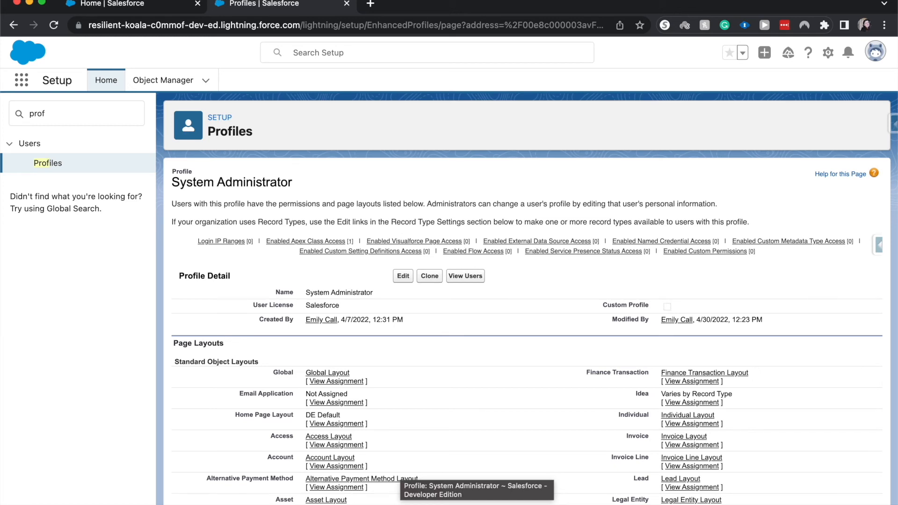
mouse_move(380, 220)
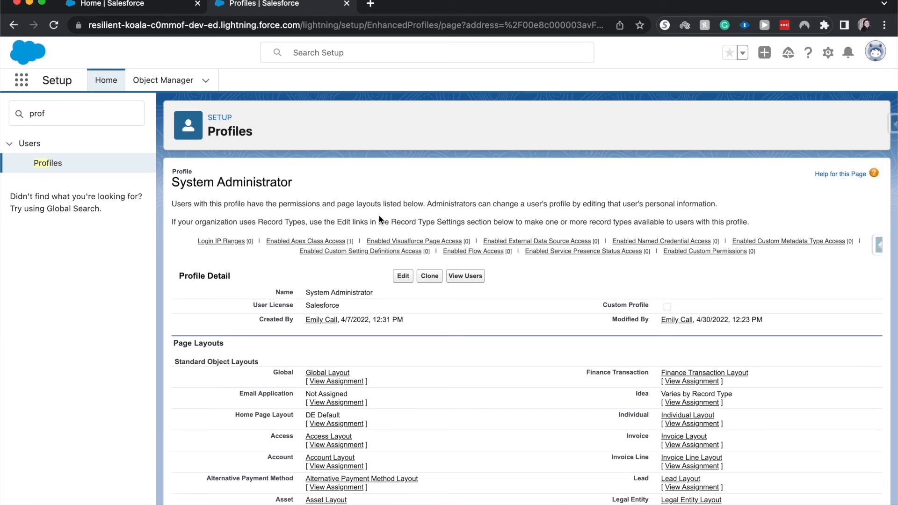